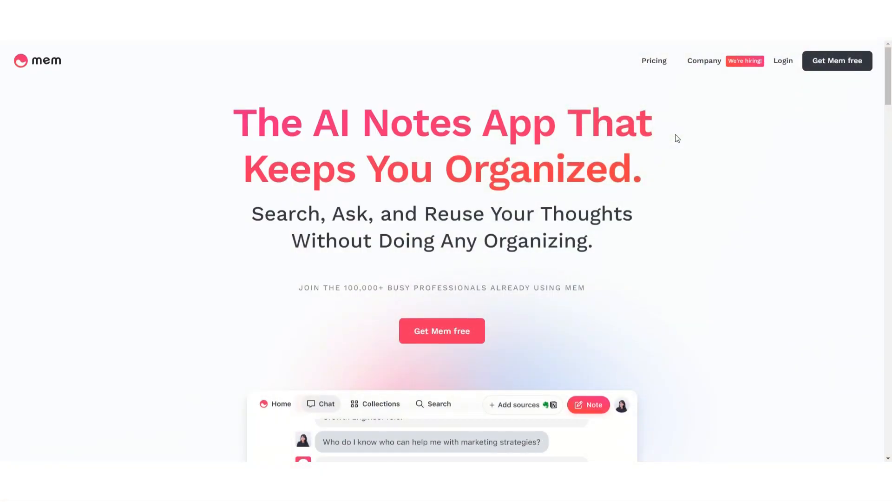
mouse_move(866, 92)
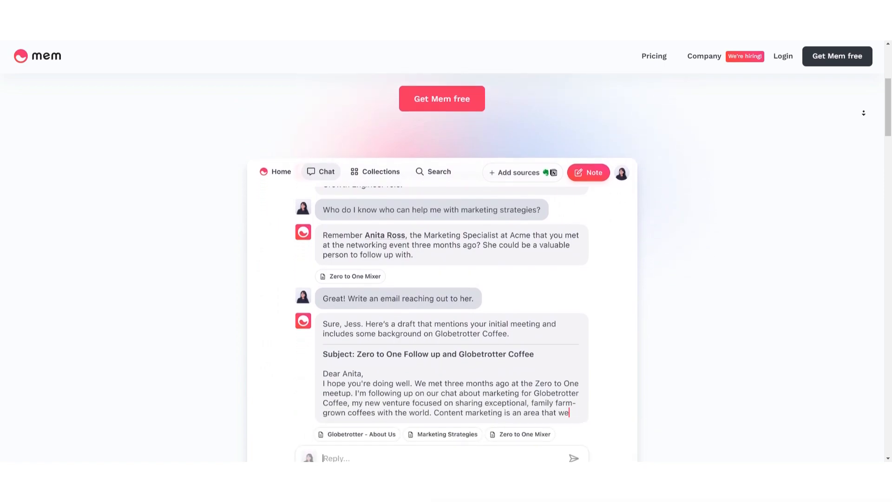
Scroll down the Mem landing page, then back up to the '1 Capture ideas' section.
scroll("down", 3)
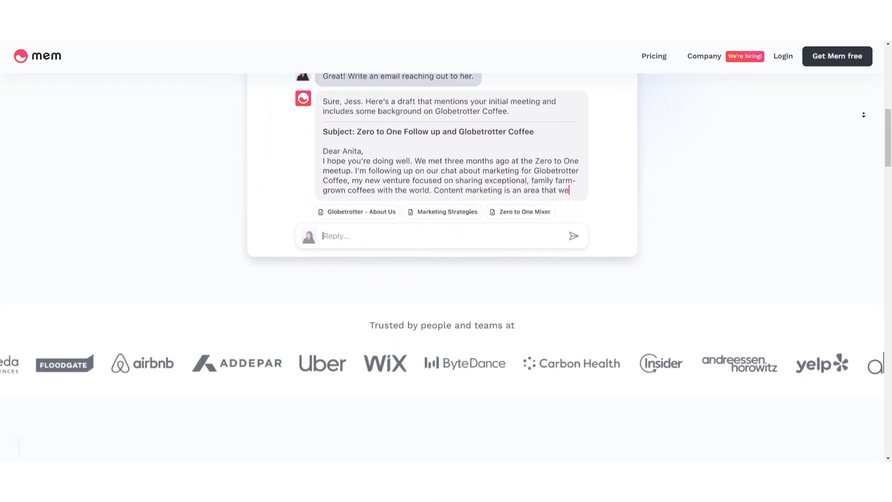
scroll("down", 3)
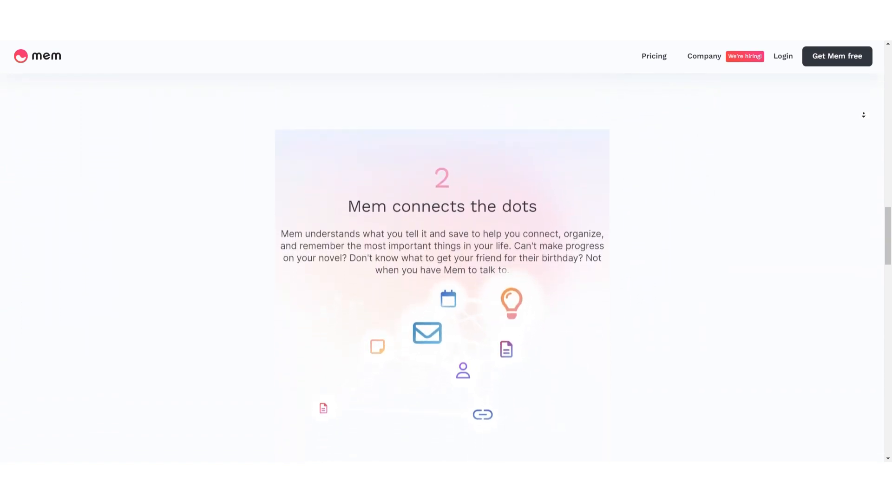
scroll("down", 3)
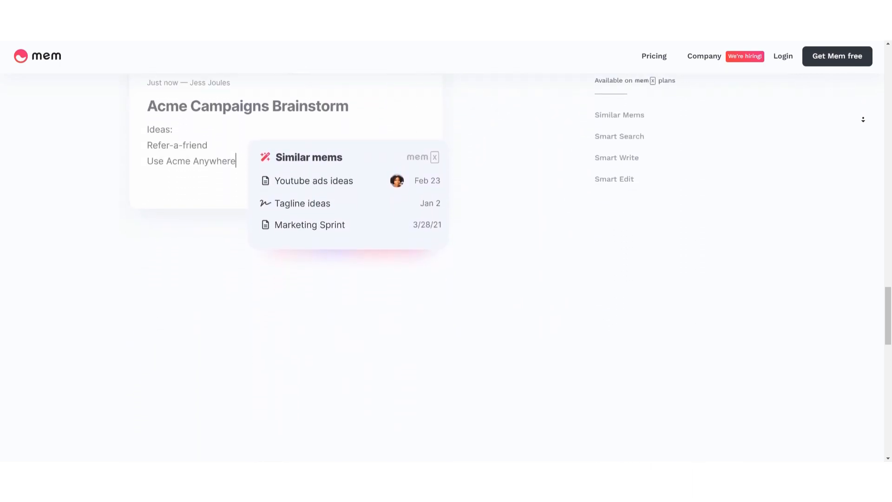
scroll("down", 3)
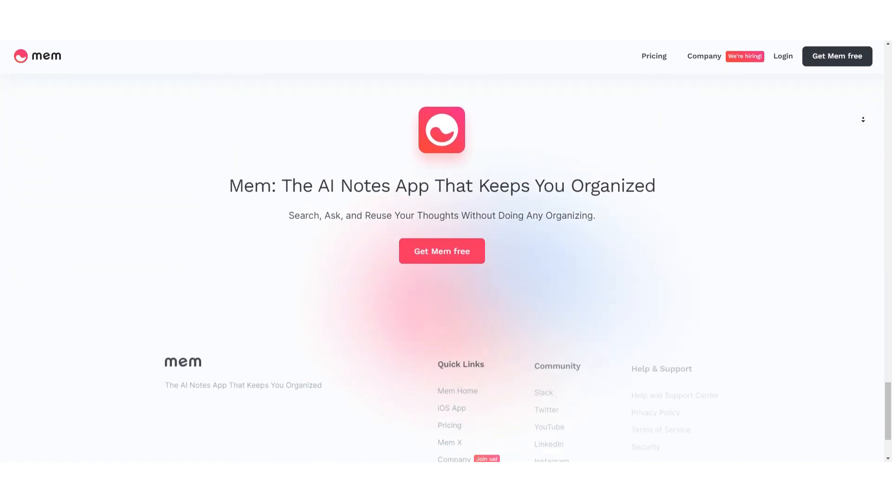
scroll("down", 3)
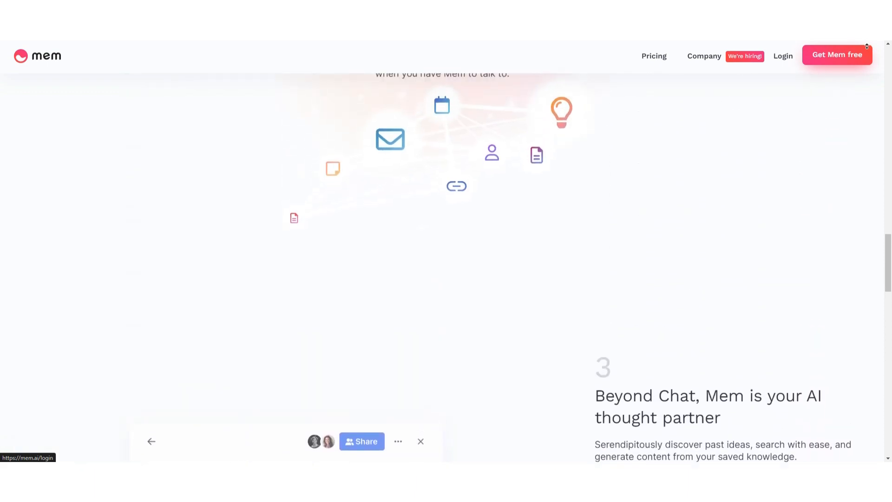
scroll("up", 3)
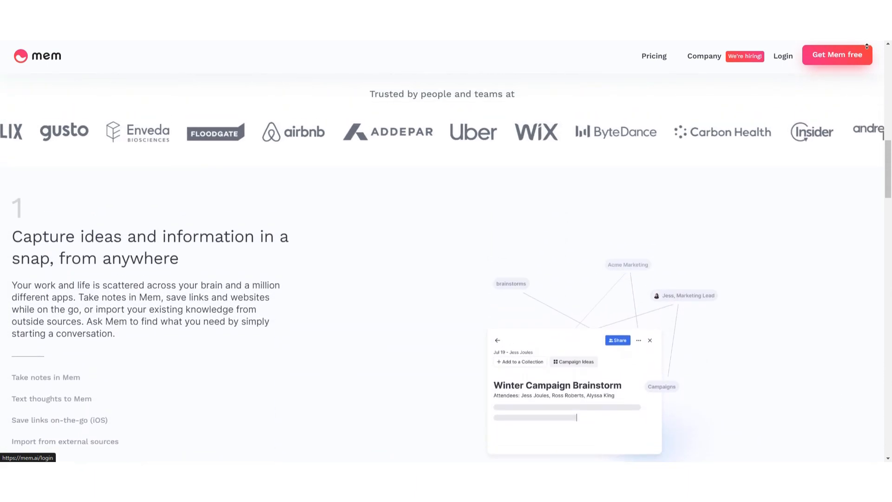
scroll("up", 3)
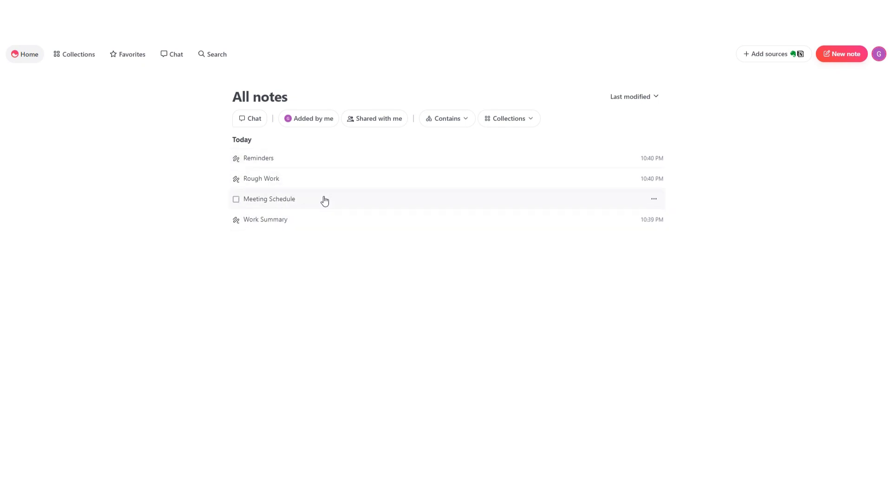
Open Mem's Home and click through the All notes filter buttons.
left_click(312, 119)
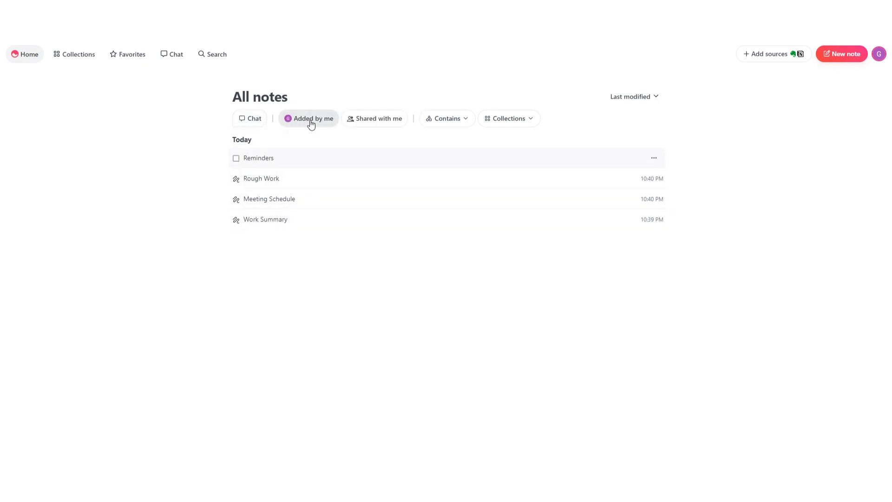
mouse_move(249, 119)
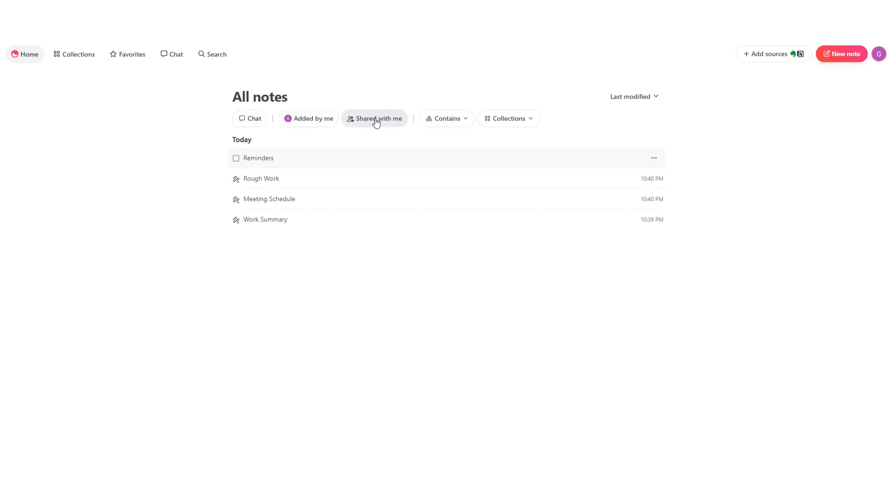
left_click(26, 54)
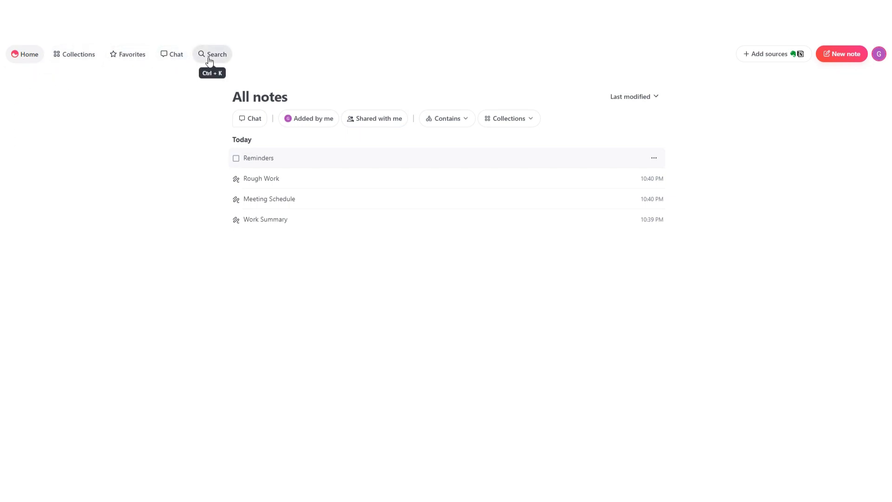
left_click(25, 54)
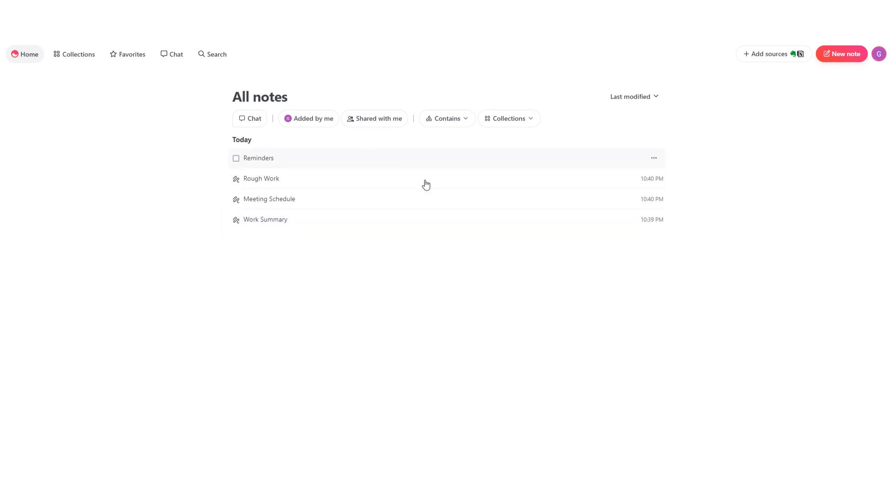
mouse_move(394, 199)
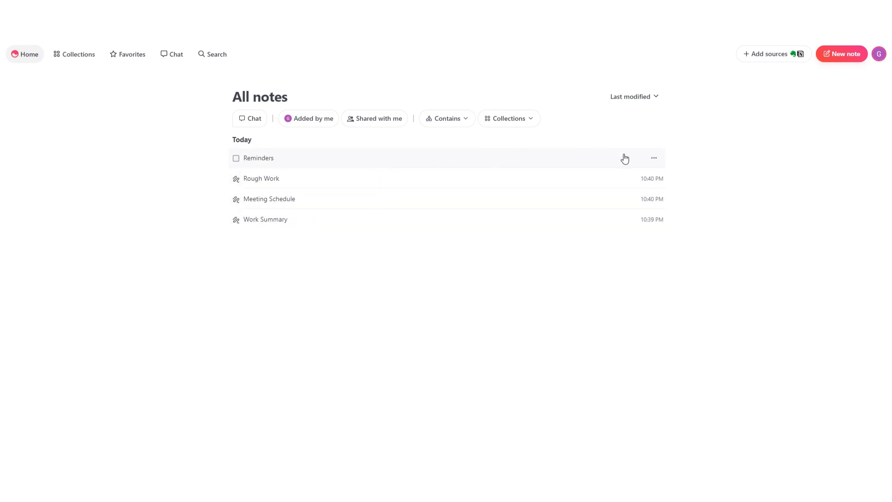
Peek at the Reminders note options, then create a new blank note and focus its body.
left_click(653, 158)
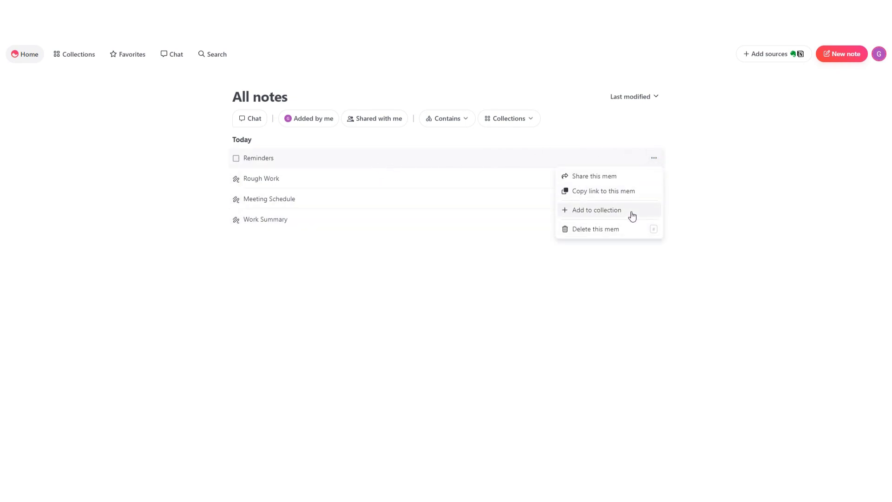
left_click(641, 265)
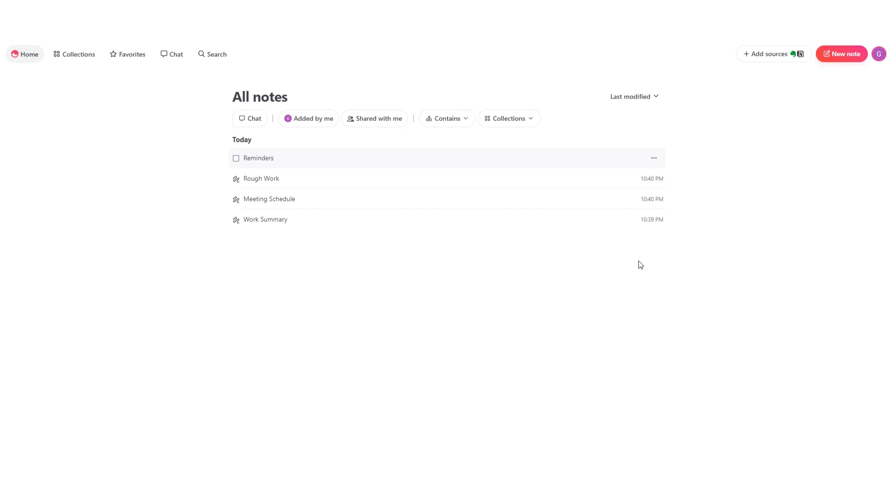
mouse_move(842, 53)
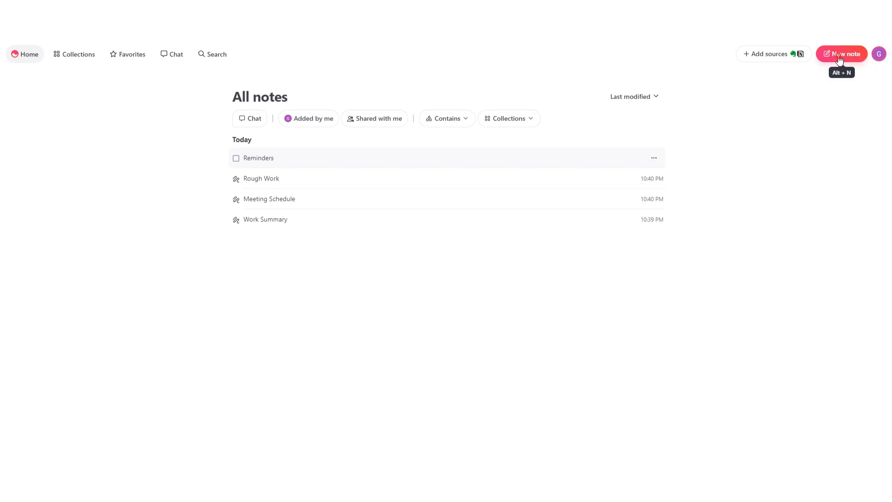
left_click(842, 54)
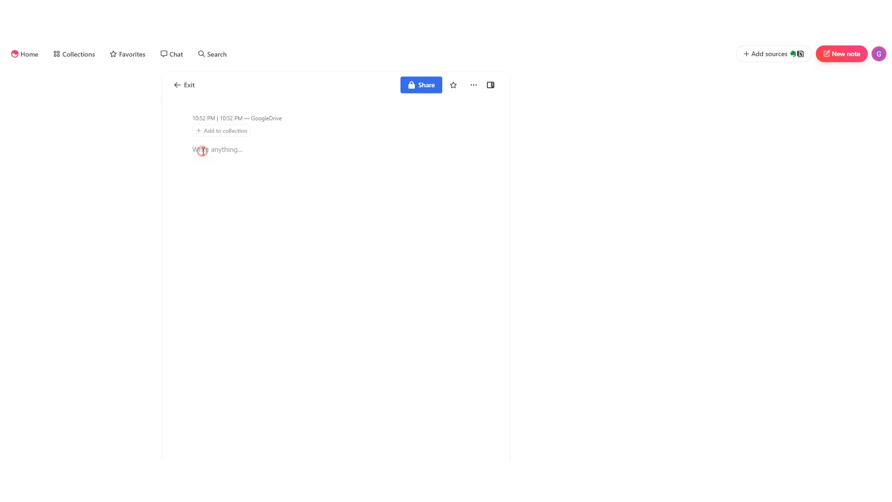
left_click(202, 149)
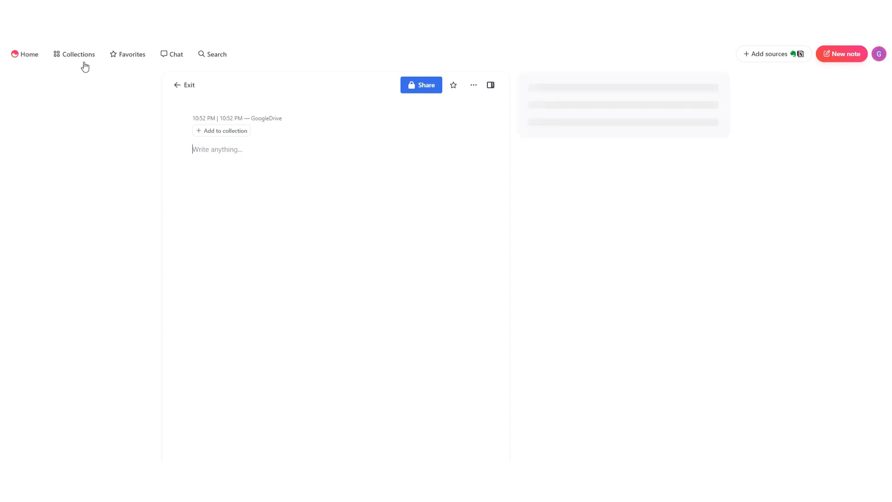
Create a collection named 'sample' with description 'short des' and return to Collections.
left_click(78, 54)
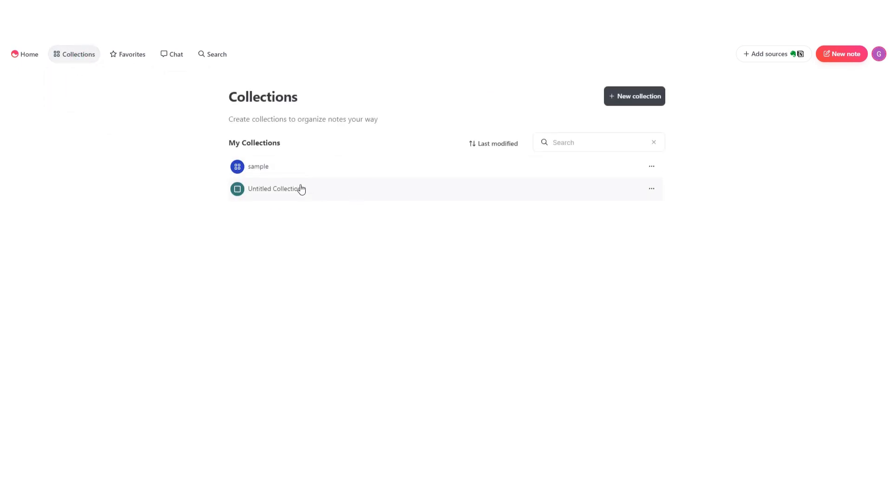
mouse_move(370, 217)
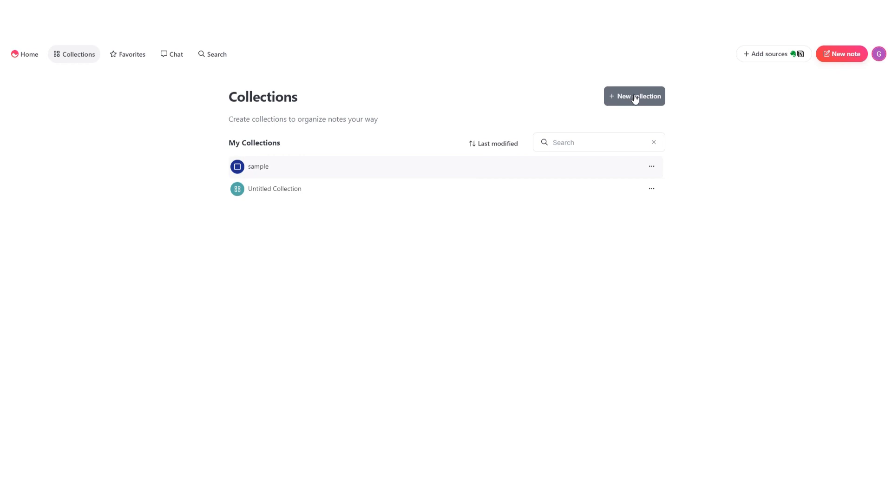
left_click(634, 96)
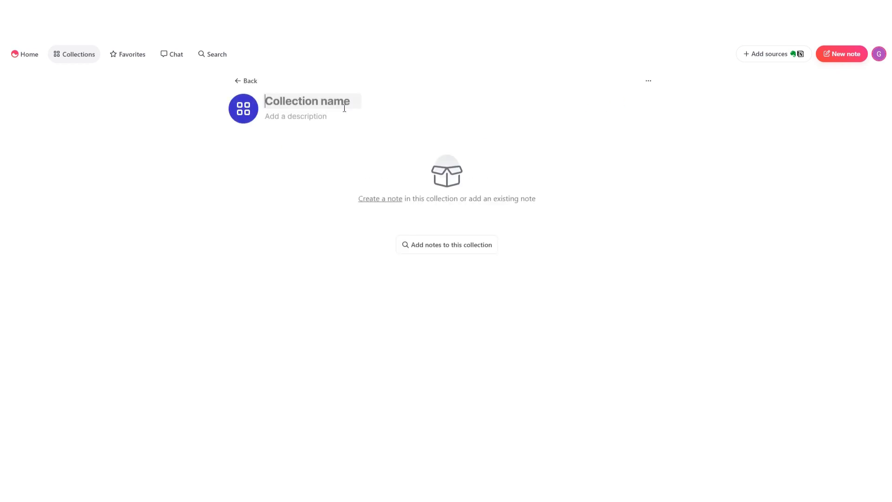
type("sample")
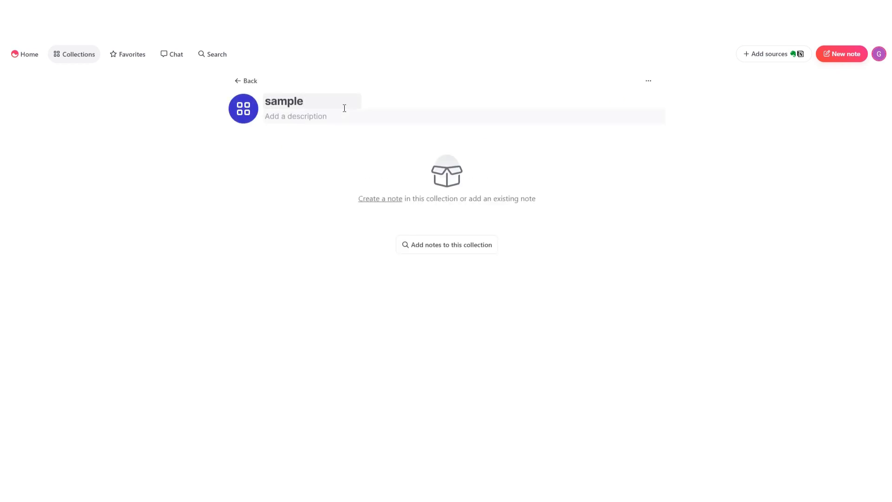
type("short des")
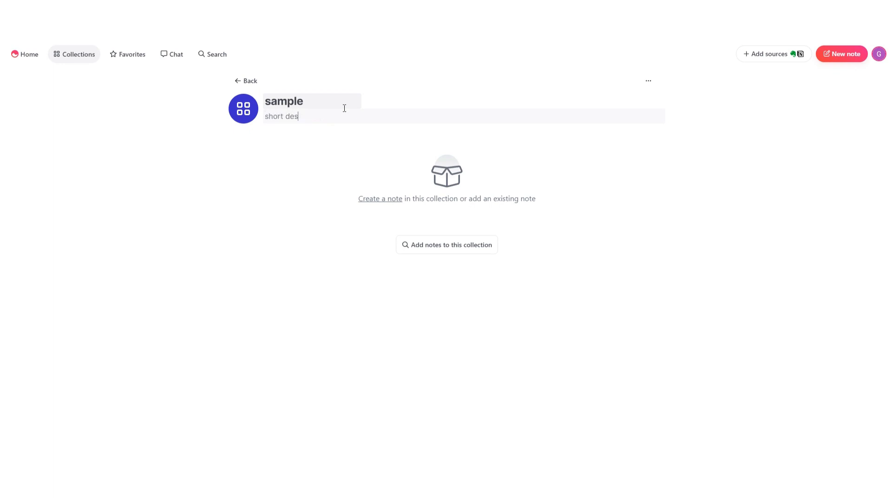
left_click(121, 107)
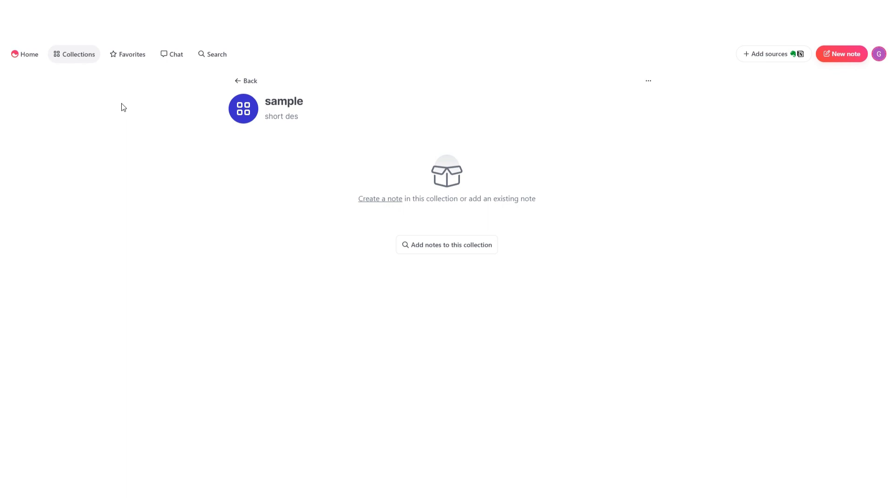
left_click(246, 80)
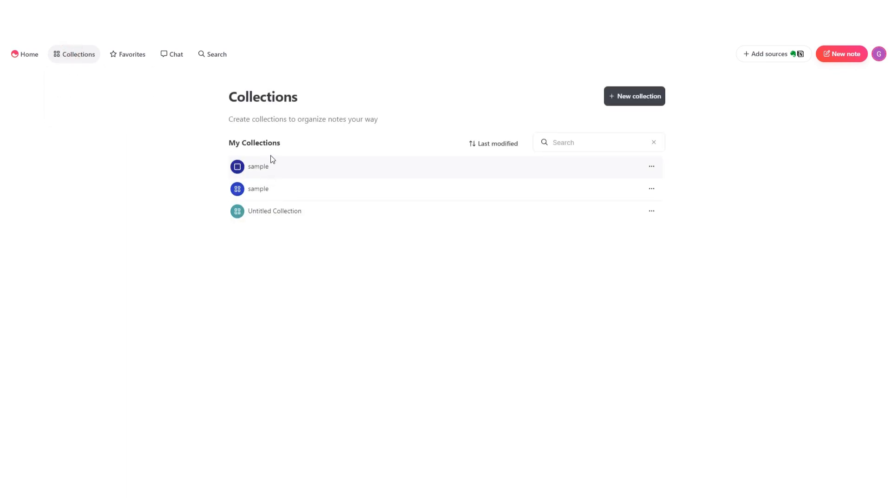
Open the second 'sample' collection, check its add-notes option, then return Home.
left_click(257, 166)
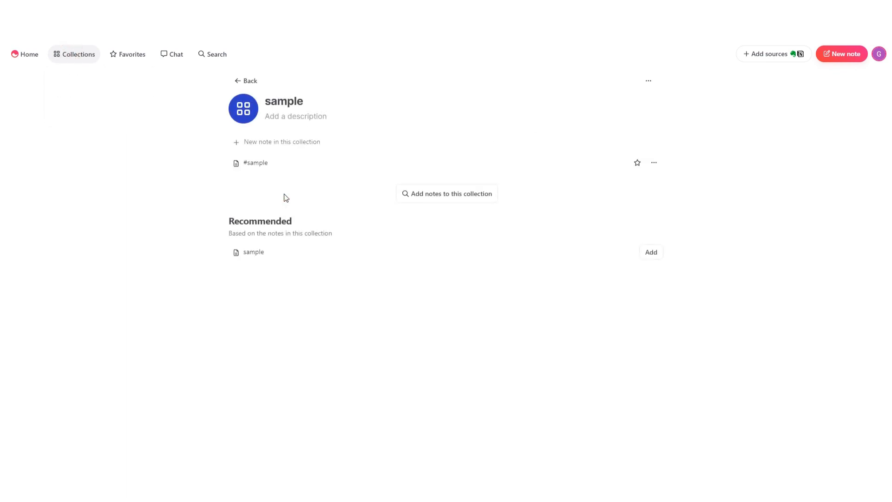
left_click(447, 194)
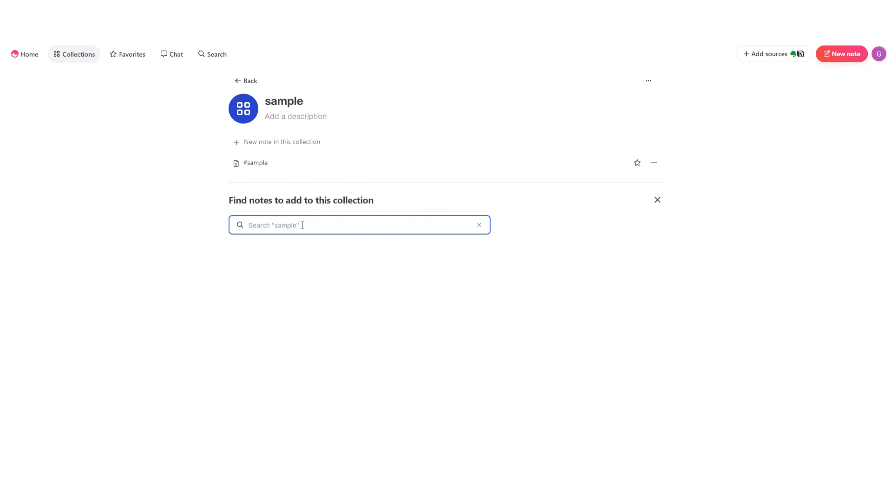
left_click(28, 54)
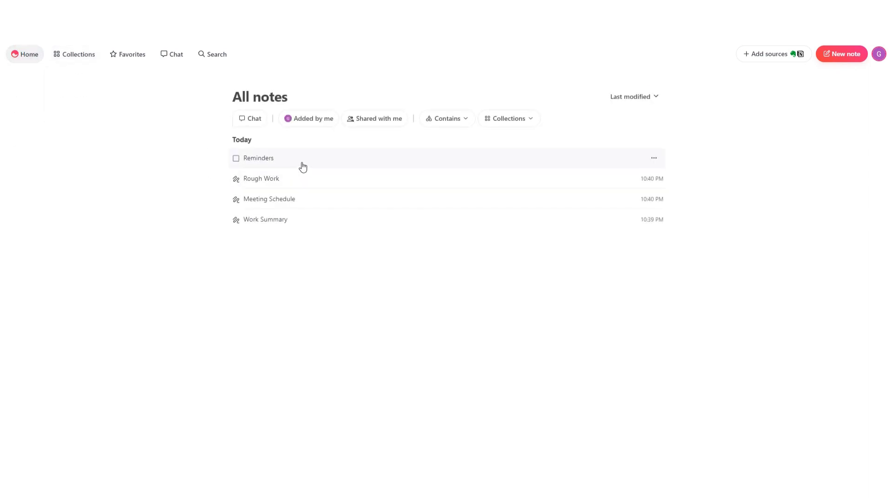
left_click(259, 157)
type("s")
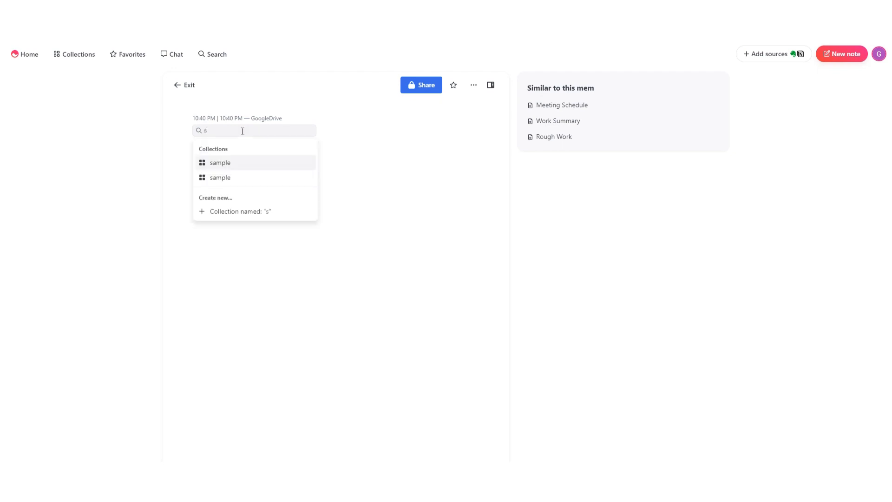
type("am")
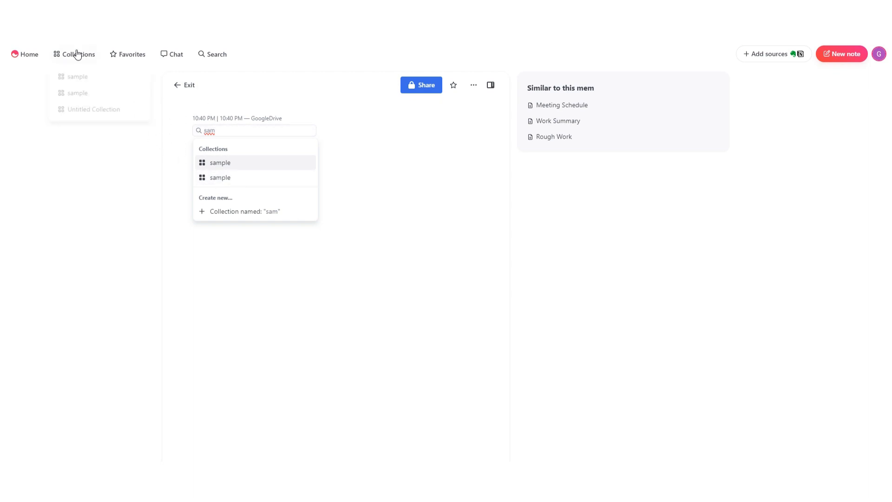
left_click(78, 54)
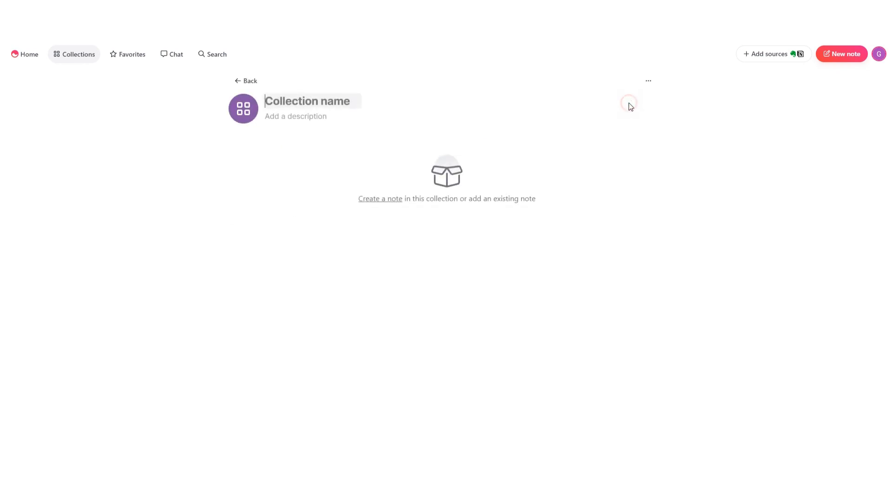
left_click(246, 81)
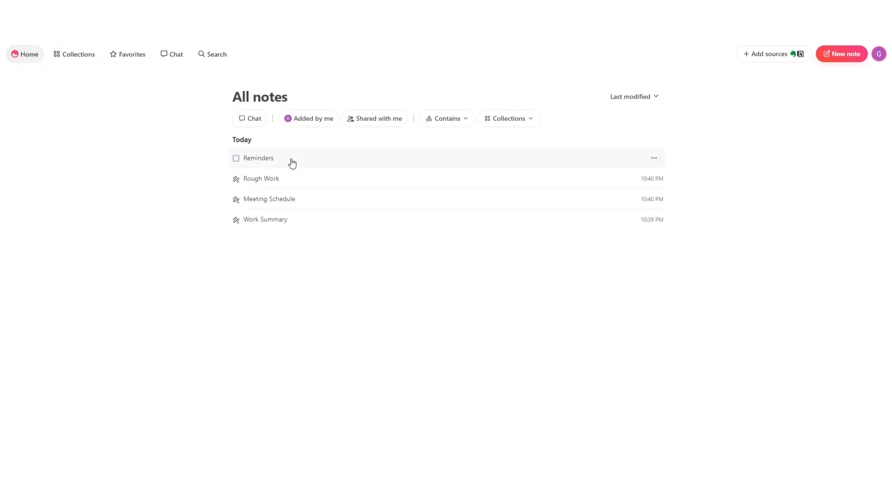
Open Rough Work and type @ below its title to start a mention.
left_click(261, 178)
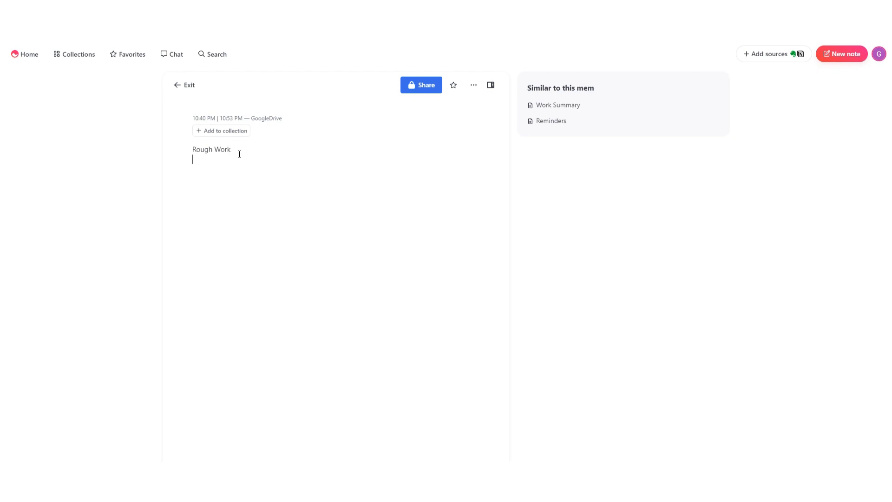
type("@")
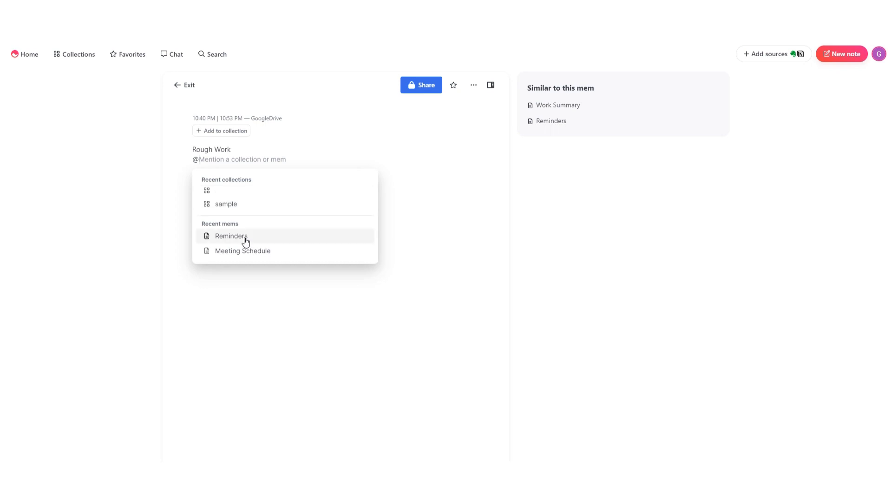
mouse_move(226, 211)
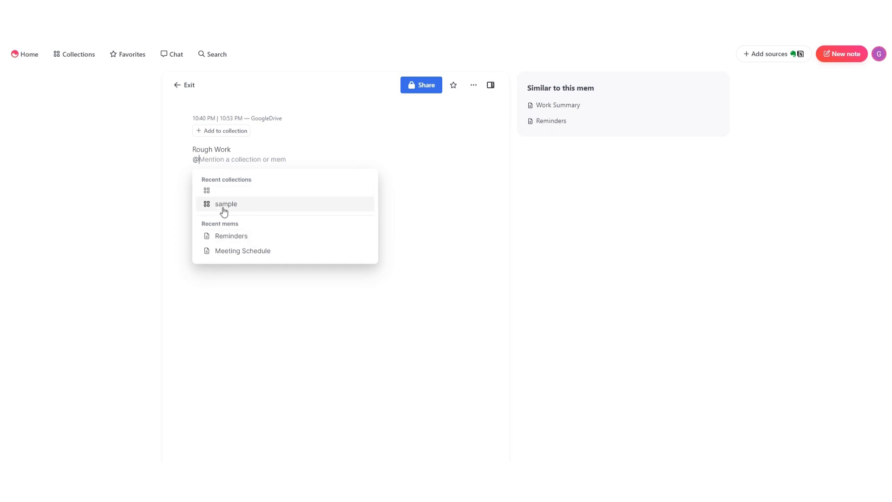
Mention the 'sample' collection in Rough Work, view it side by side, then close the pane.
left_click(226, 203)
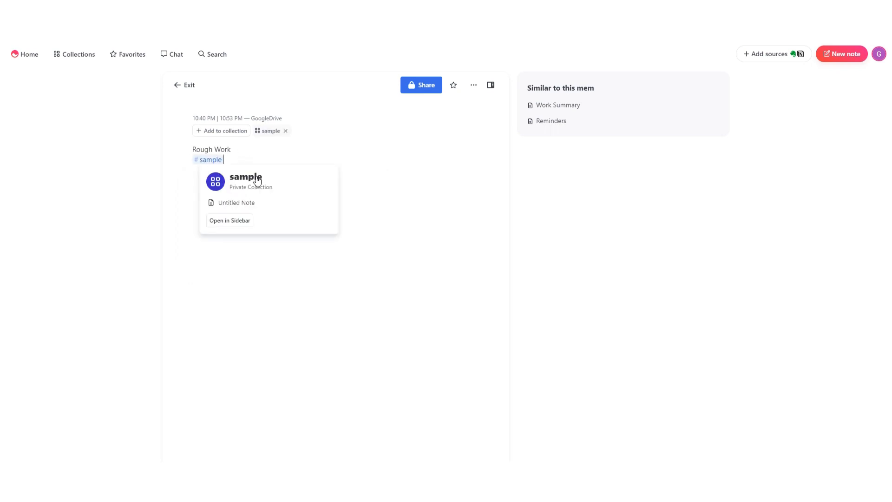
left_click(245, 181)
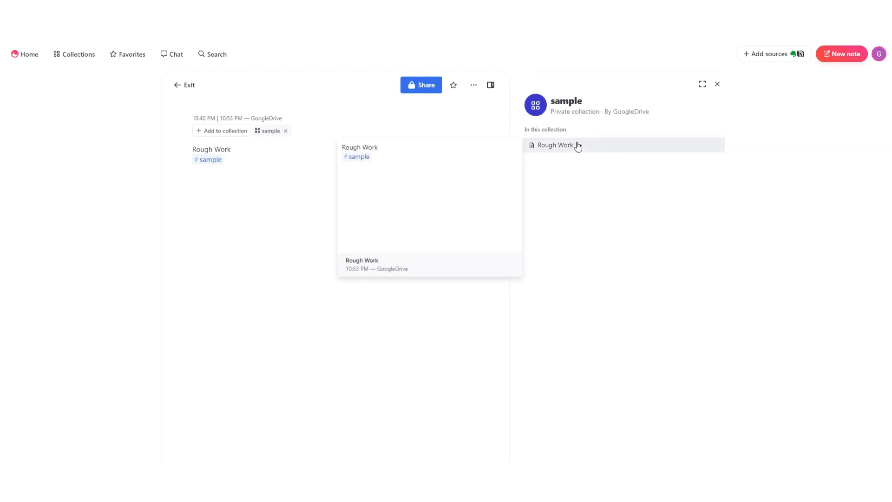
left_click(557, 144)
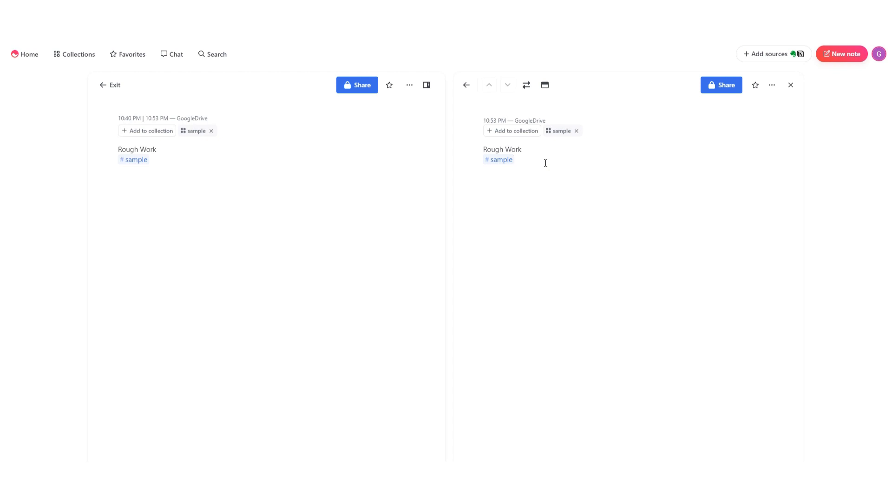
type("#")
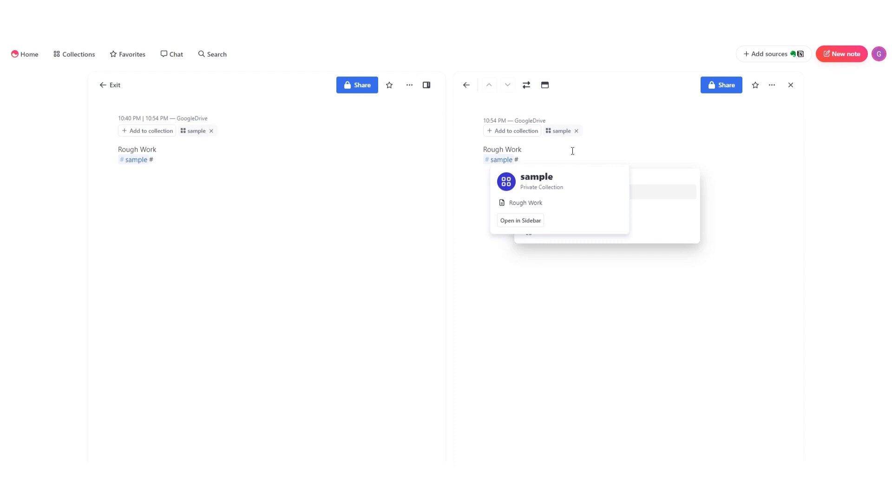
left_click(772, 84)
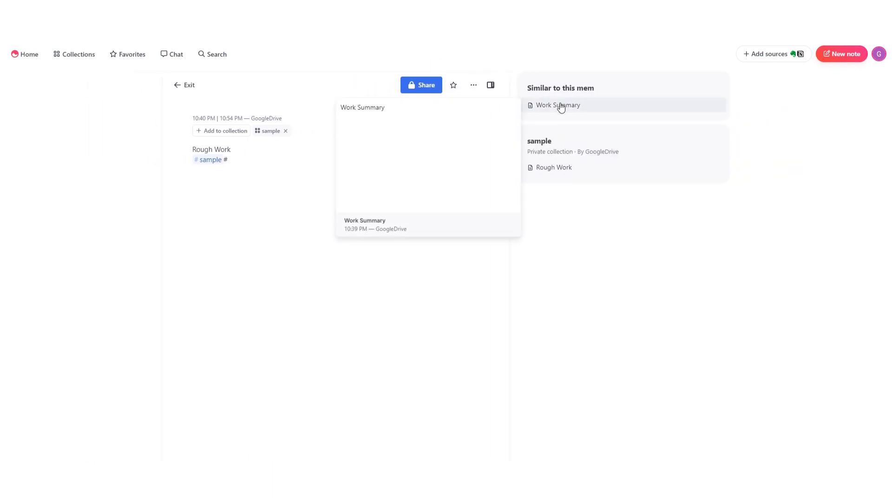
Reopen Rough Work from All notes and star it as a favorite.
left_click(557, 104)
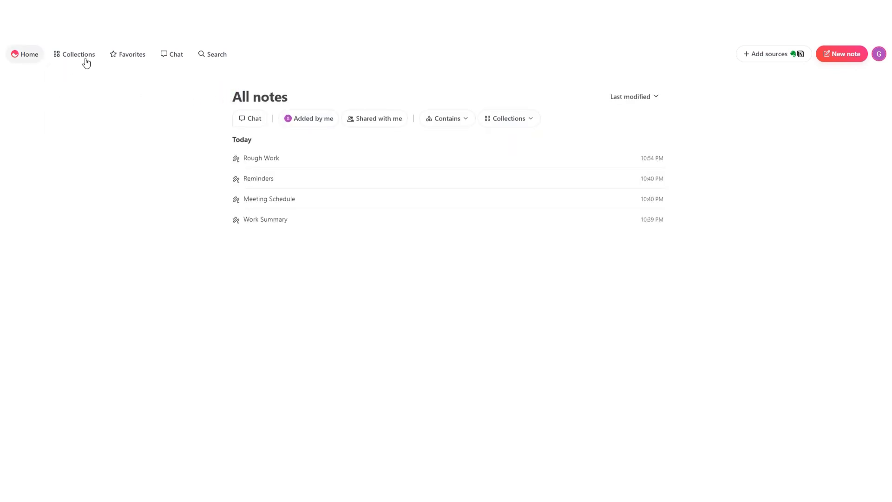
left_click(261, 158)
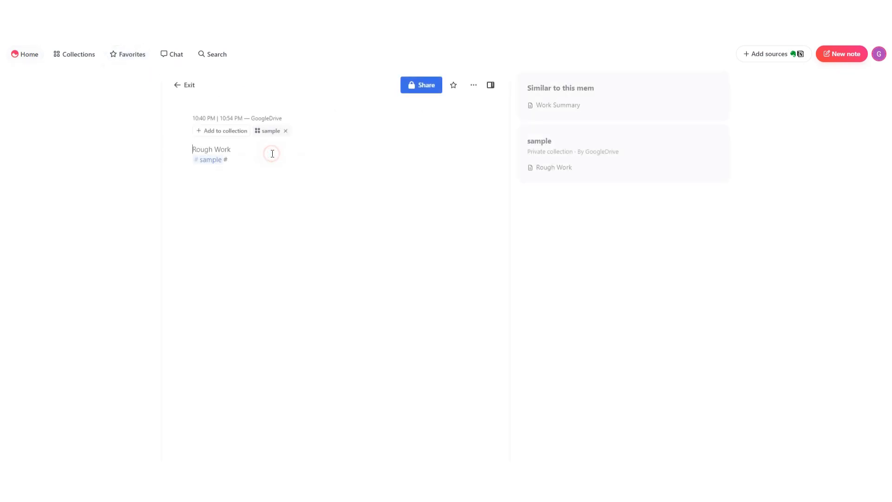
left_click(454, 85)
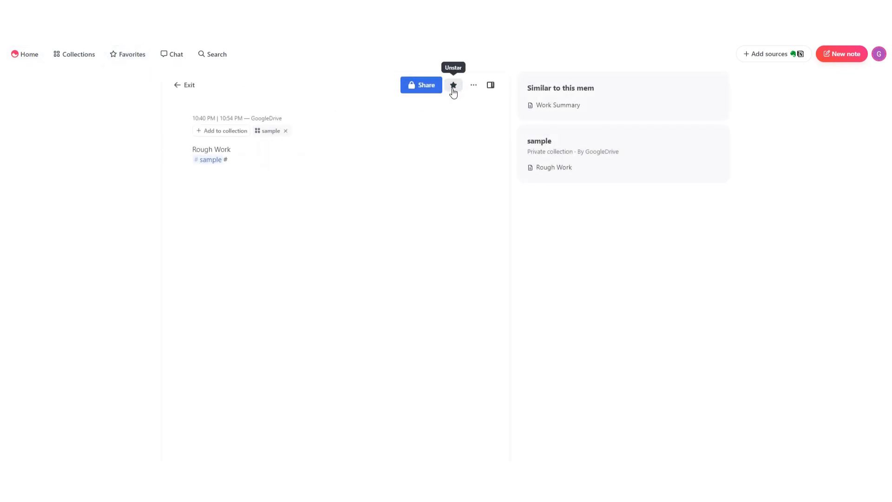
Reopen Rough Work from the Favorites list.
left_click(132, 54)
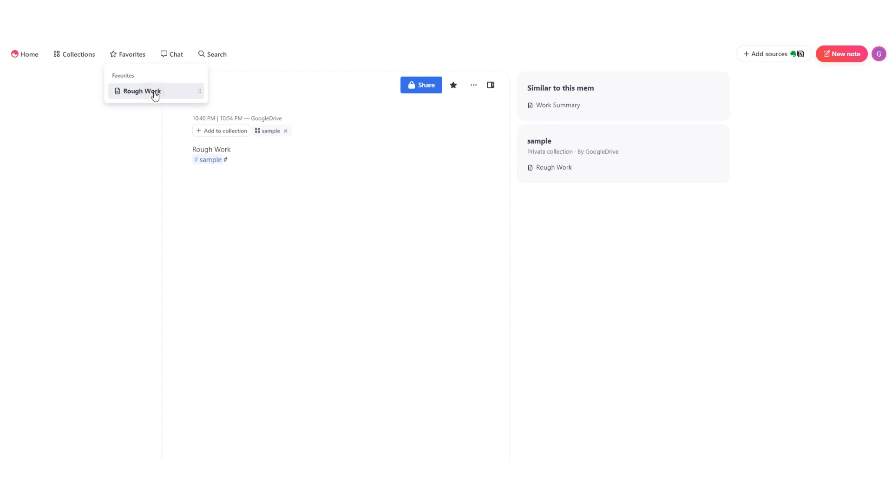
left_click(25, 54)
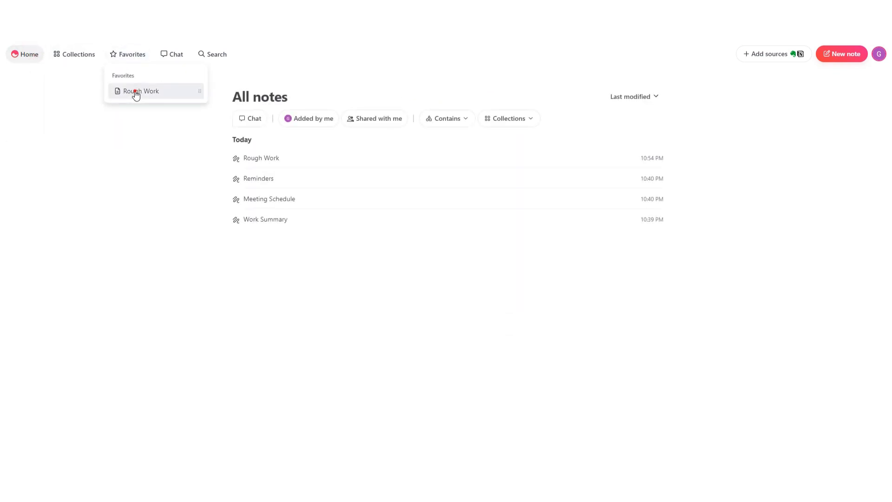
left_click(140, 91)
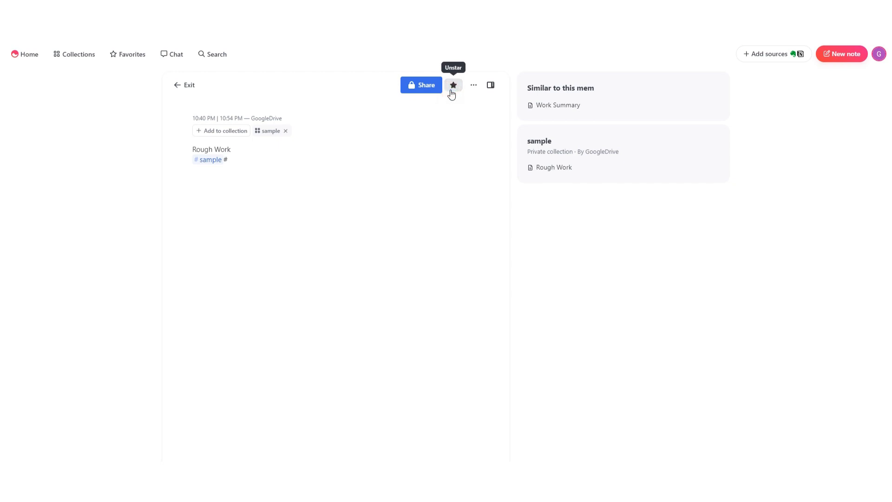
left_click(172, 54)
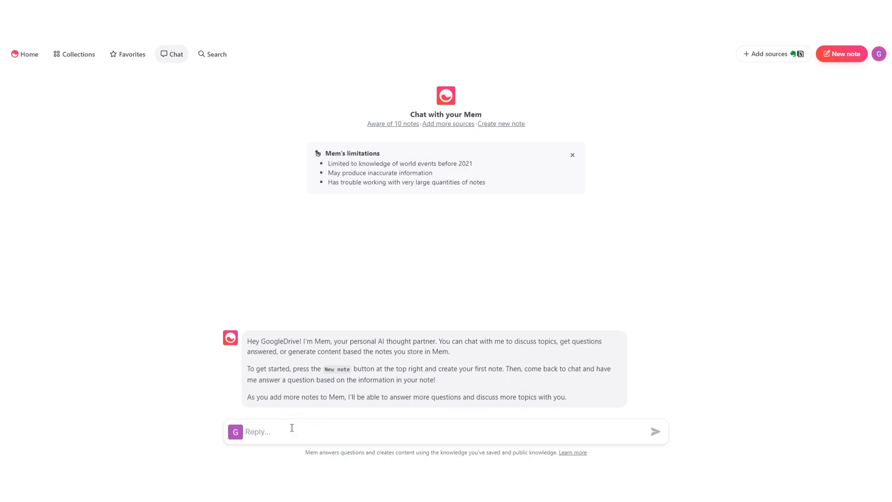
Query Mem chat with 'sample' and 'rough work', then open note search.
type("sample")
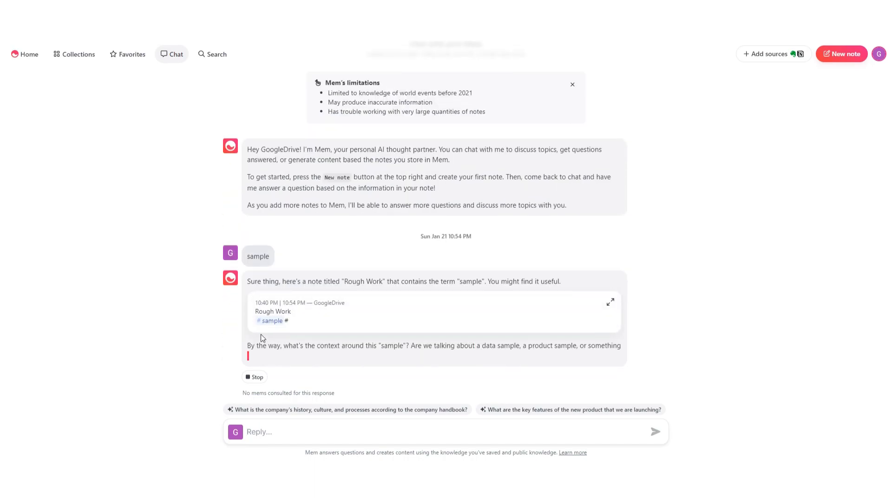
type("roughw")
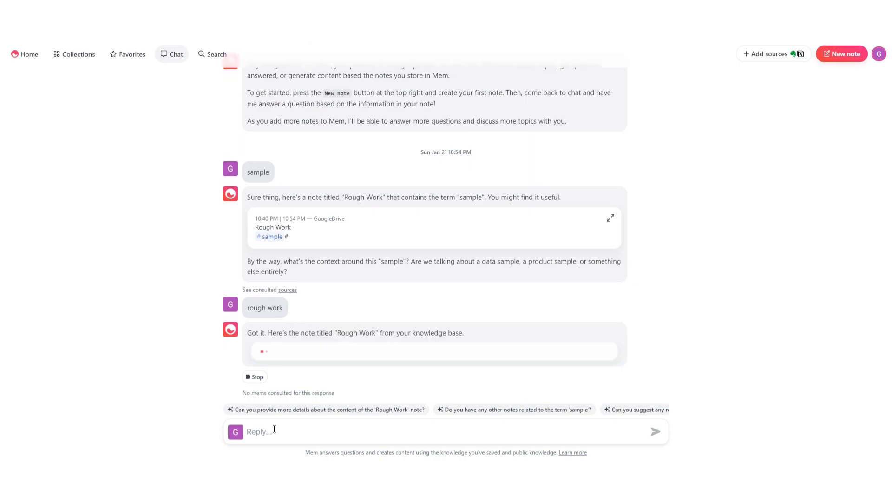
left_click(215, 54)
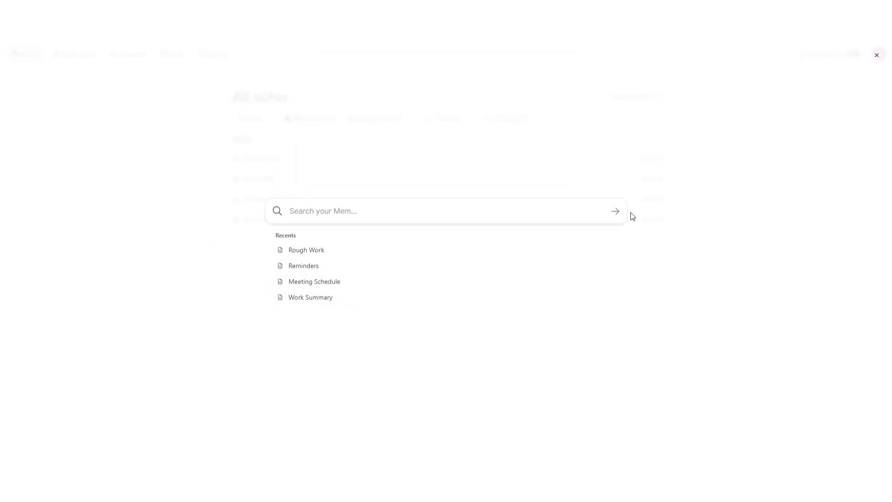
Close the search popup and browse the Add sources import options.
left_click(877, 54)
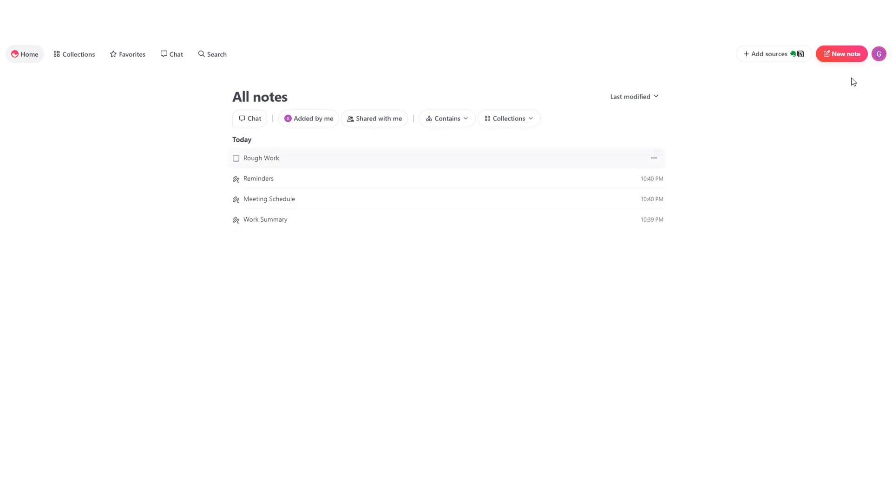
left_click(768, 54)
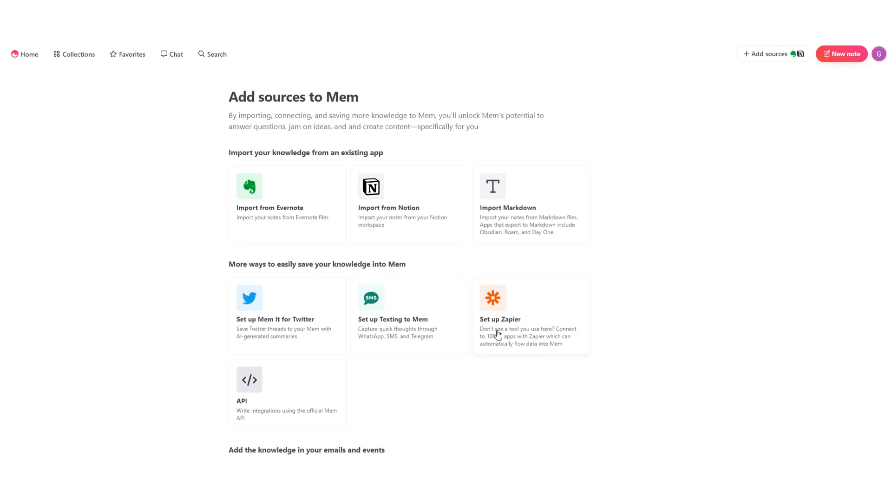
scroll("down", 3)
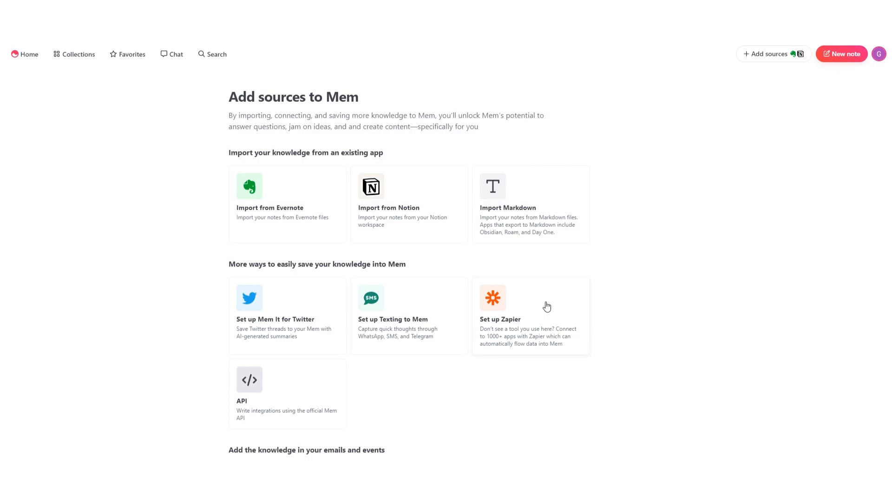
mouse_move(543, 307)
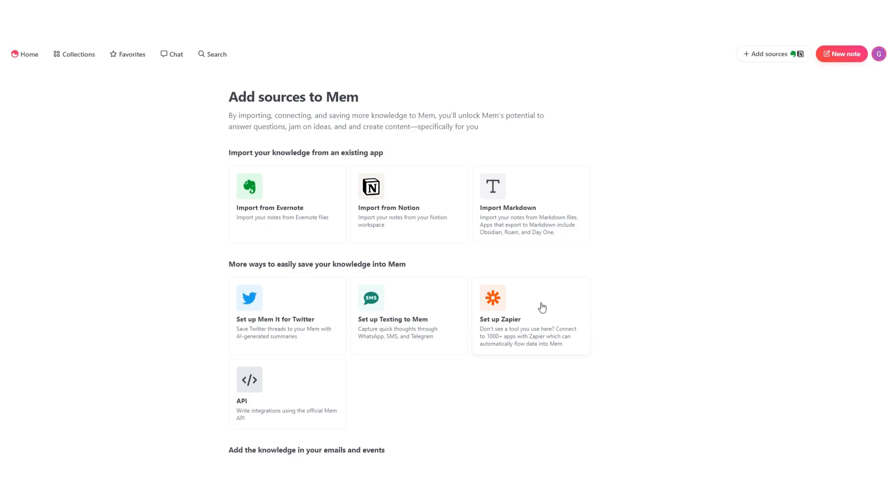
mouse_move(464, 257)
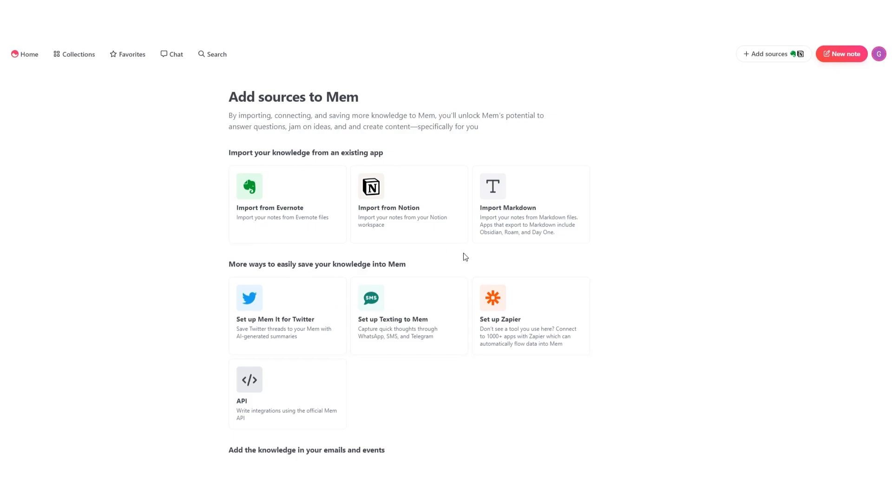
mouse_move(513, 291)
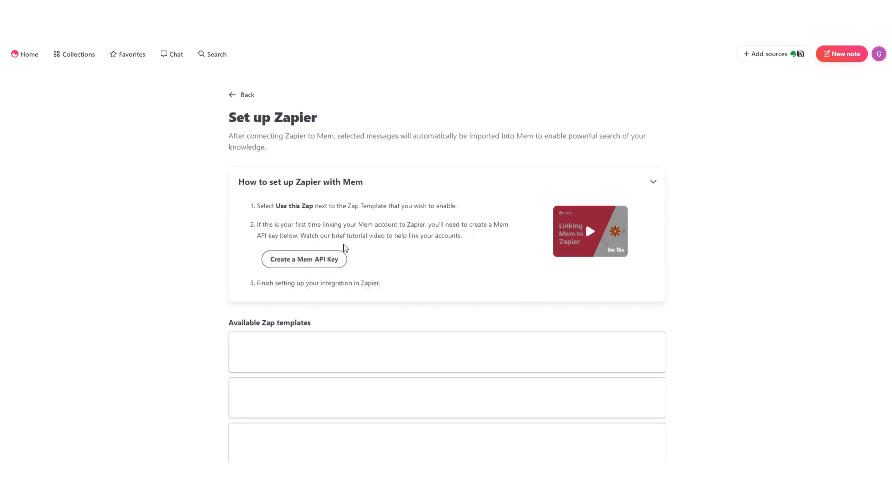
Browse Zapier's Slack, Teams and Outlook templates, then return to All notes.
scroll("down", 3)
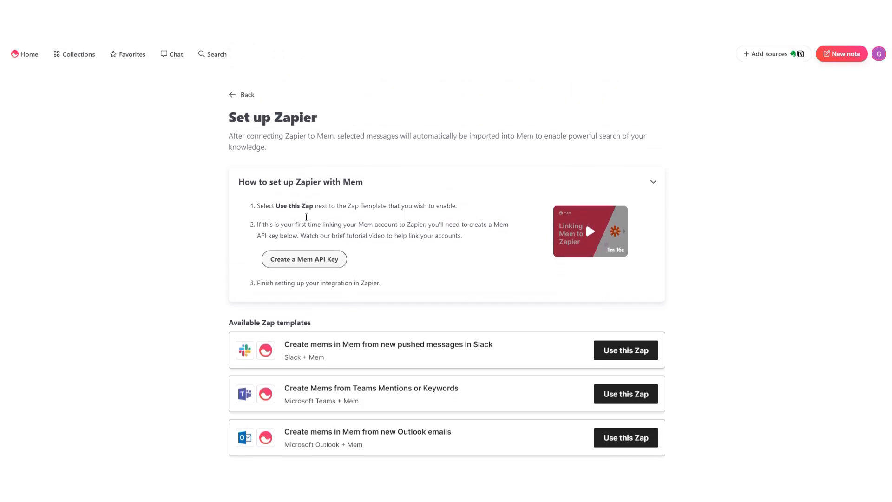
left_click(241, 94)
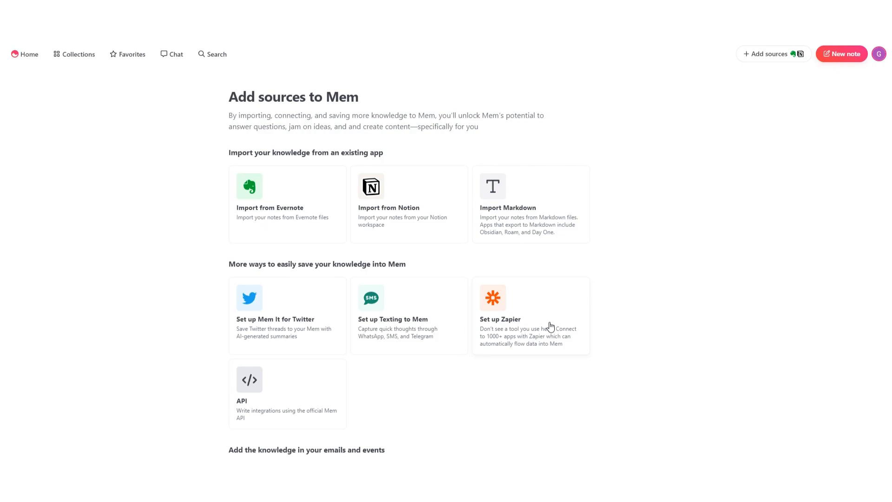
left_click(287, 204)
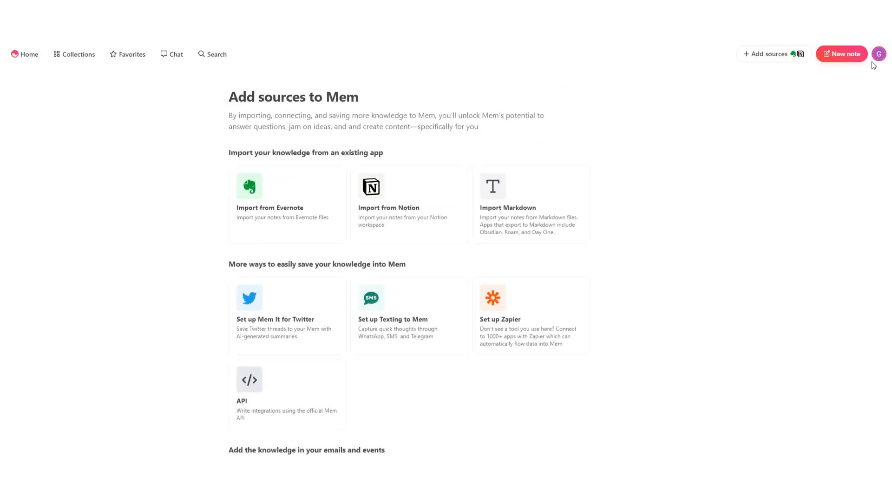
left_click(878, 53)
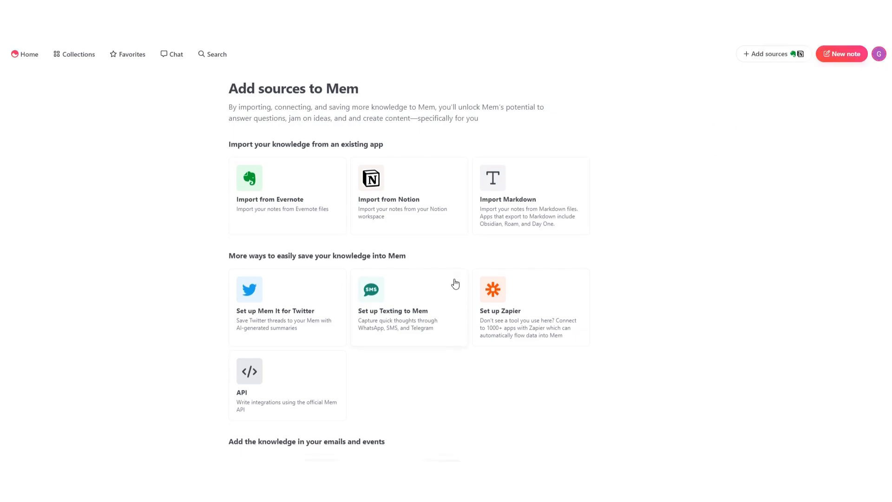
left_click(25, 54)
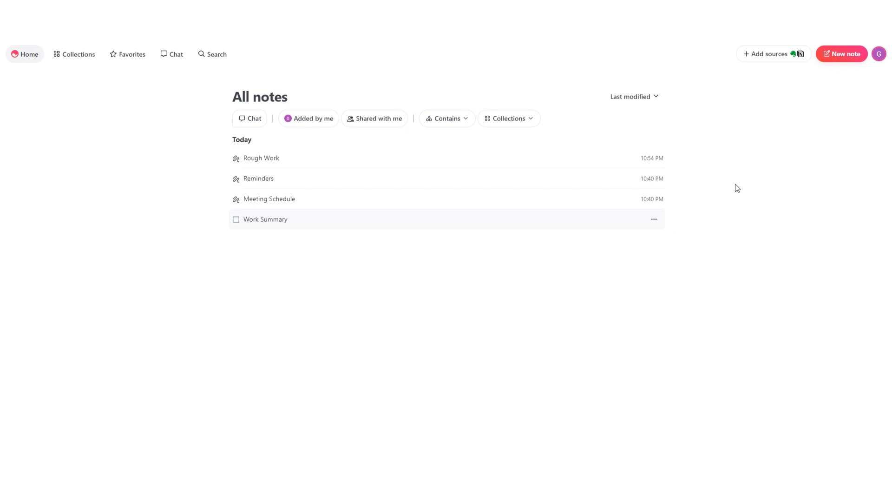
Check the six deleted items in the trash, then open the Collections page.
left_click(879, 53)
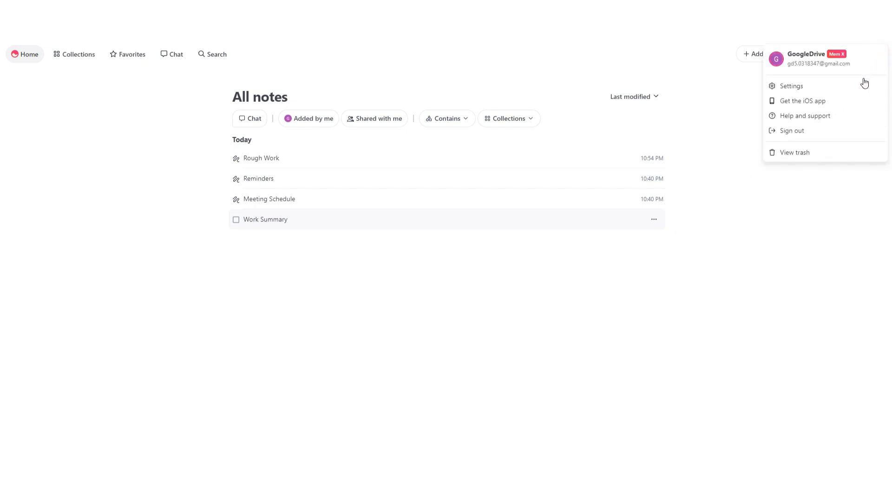
left_click(794, 152)
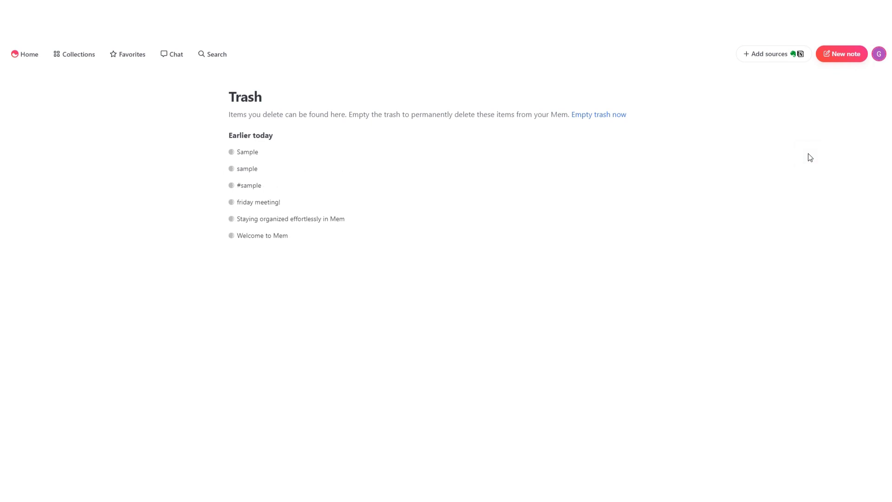
mouse_move(248, 192)
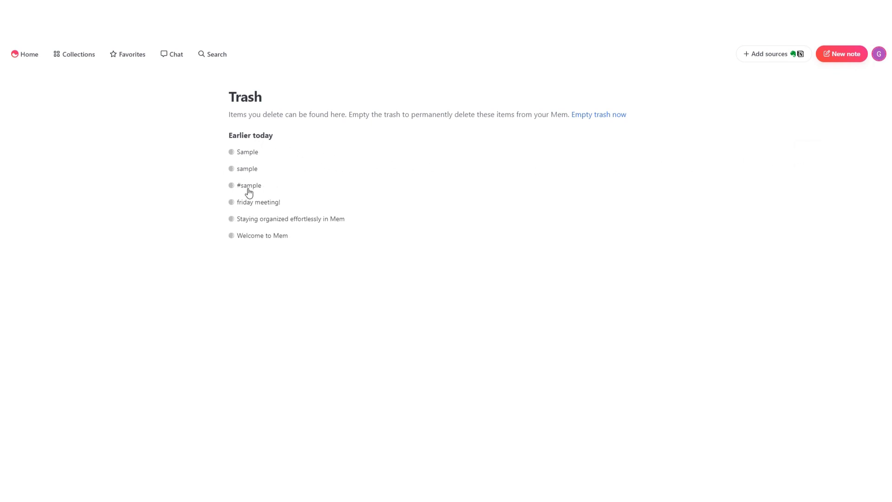
left_click(25, 54)
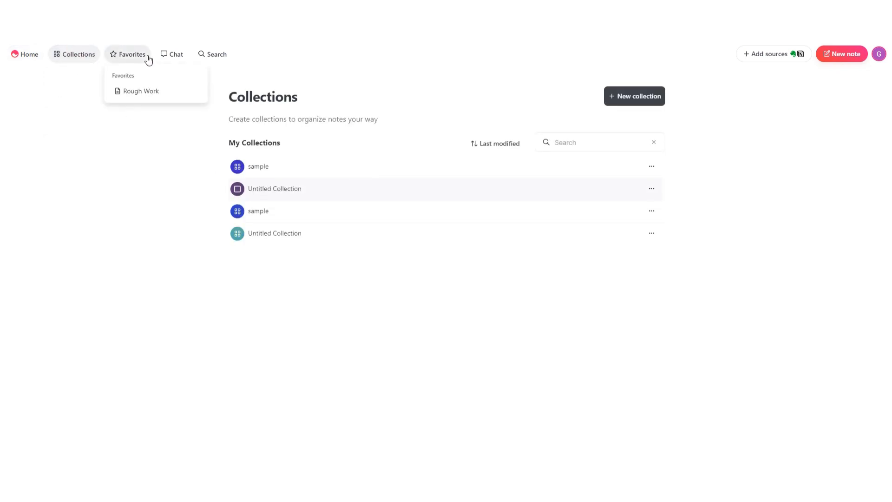
Revisit Chat and All notes, then switch to the Mem website tab.
left_click(175, 54)
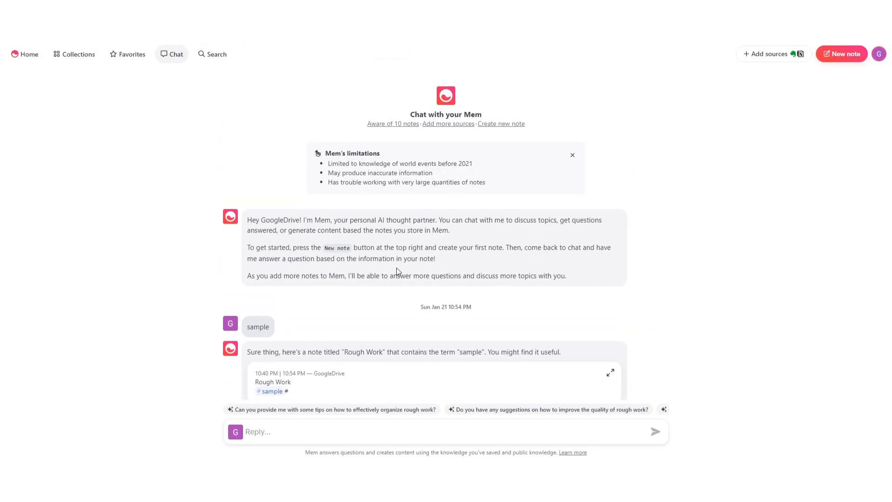
left_click(29, 54)
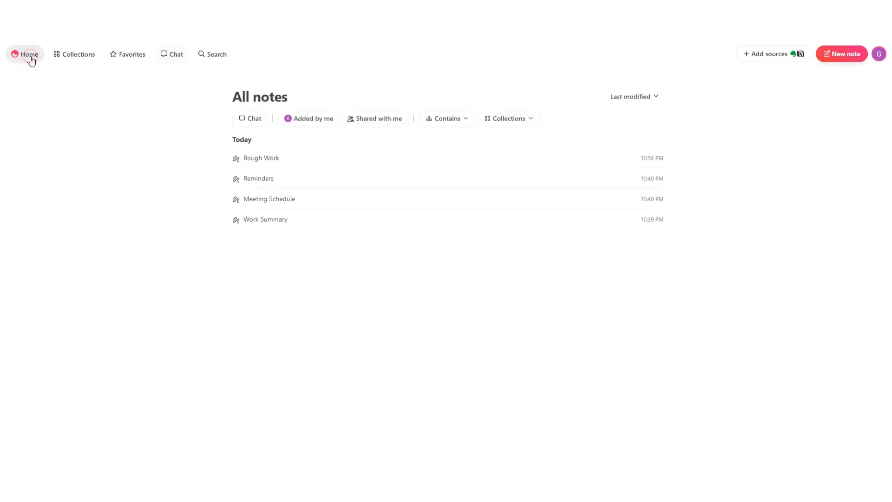
left_click(74, 54)
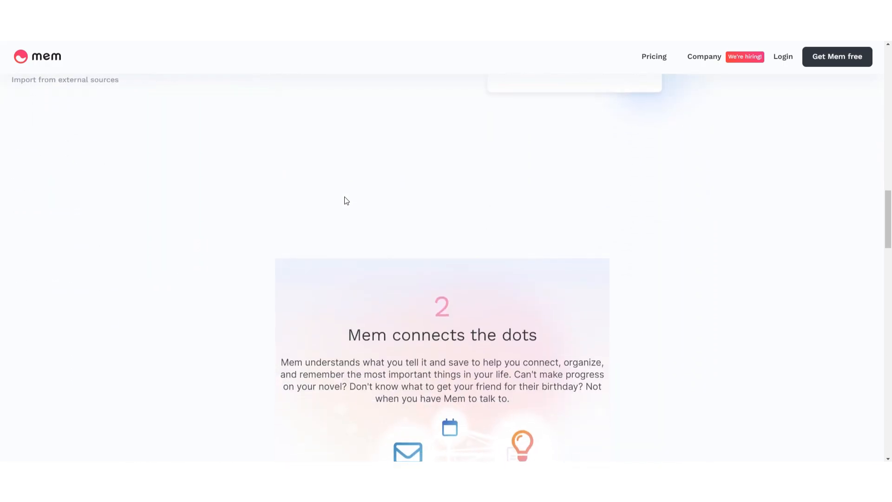
Scroll the Mem homepage to the 'The AI Notes App That Keeps You Organized' headline.
scroll("up", 3)
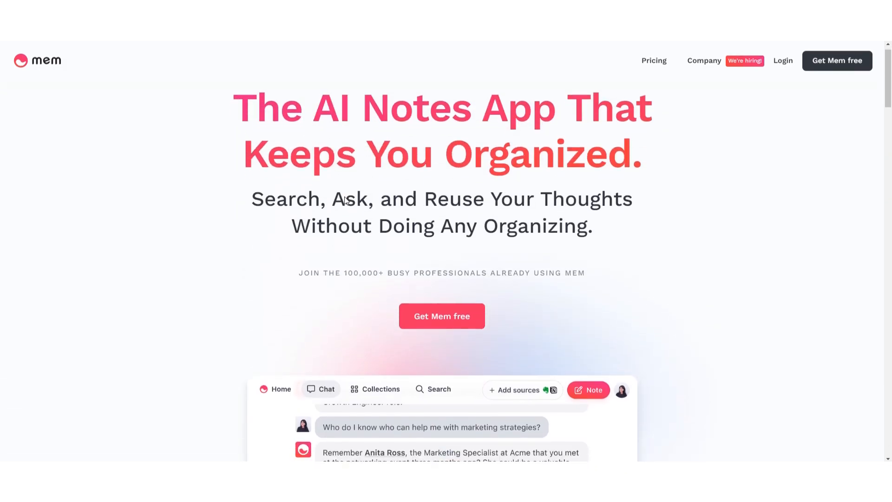
scroll("down", 3)
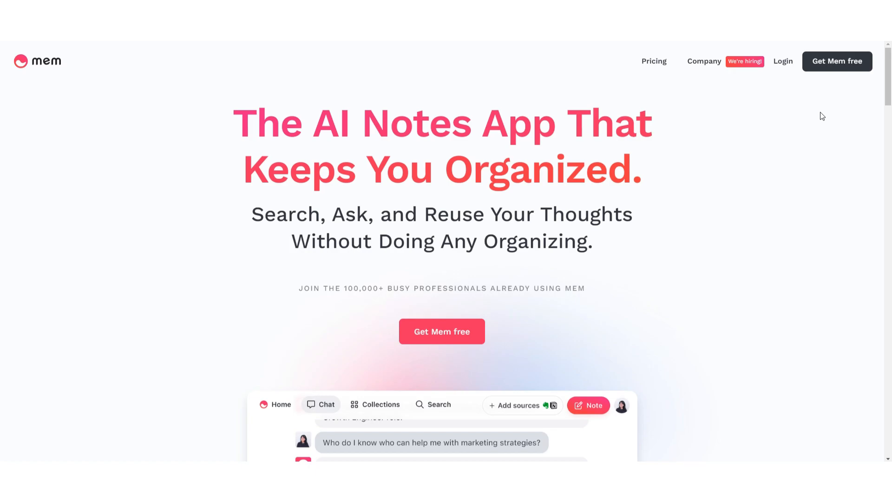
mouse_move(828, 117)
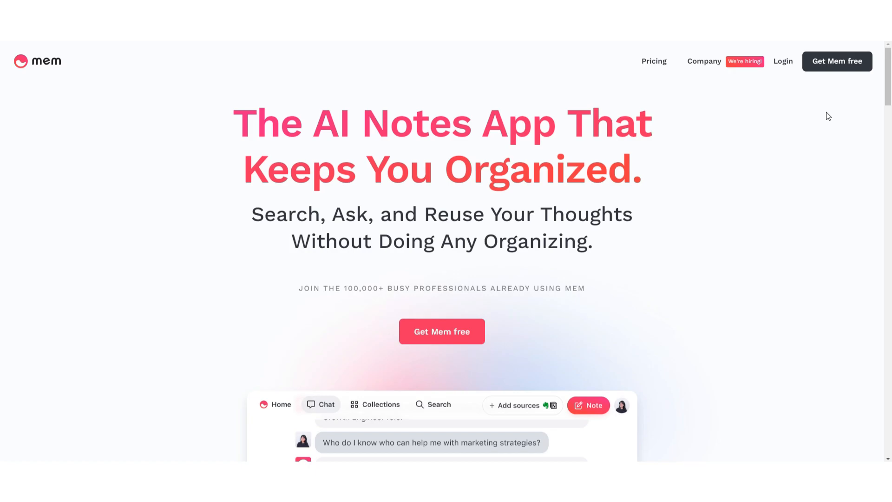